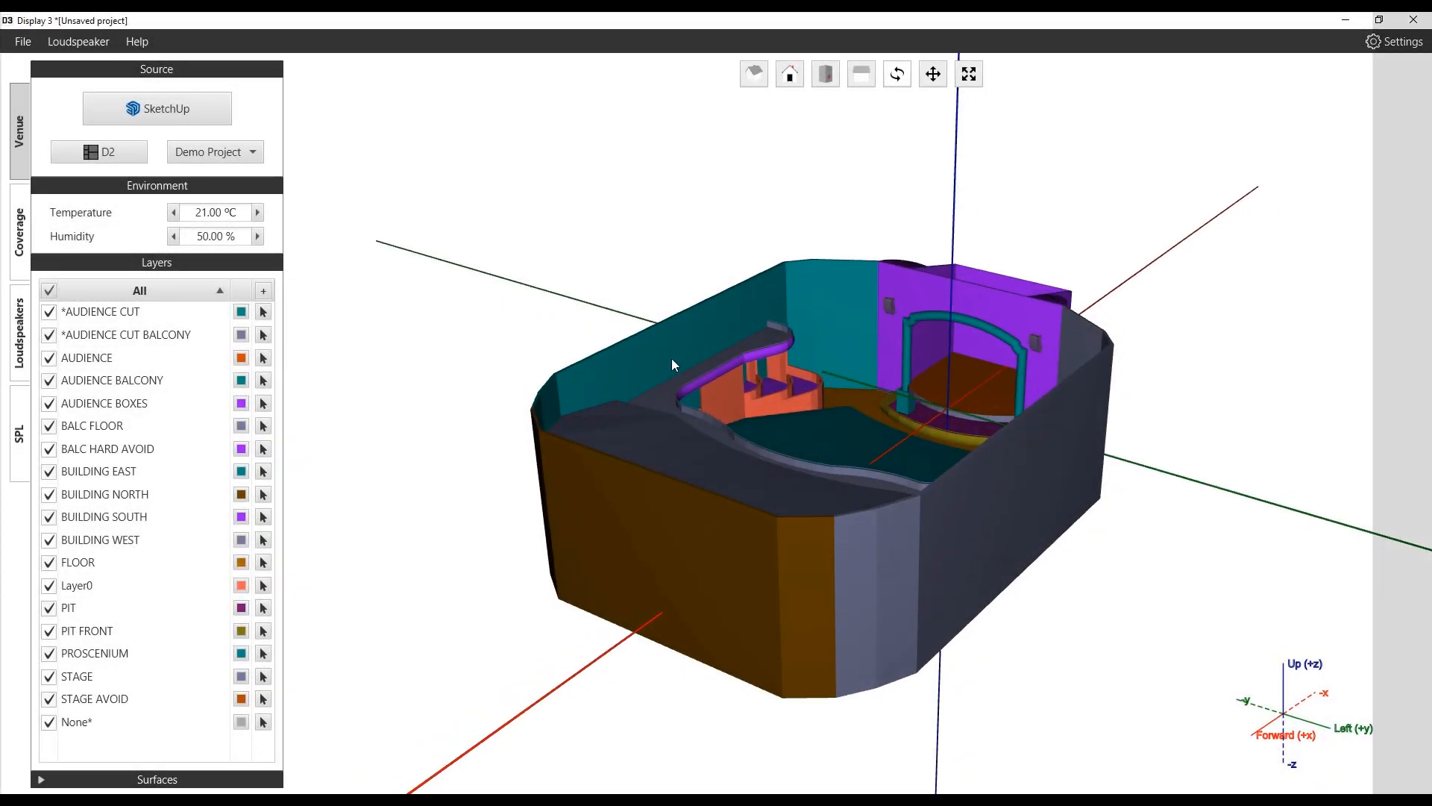
# Step: Hide the BALC FLOOR, BALC HARD AVOID, BUILDING EAST and BUILDING NORTH venue layers
pyautogui.moveTo(672, 365); pyautogui.dragTo(786, 325)
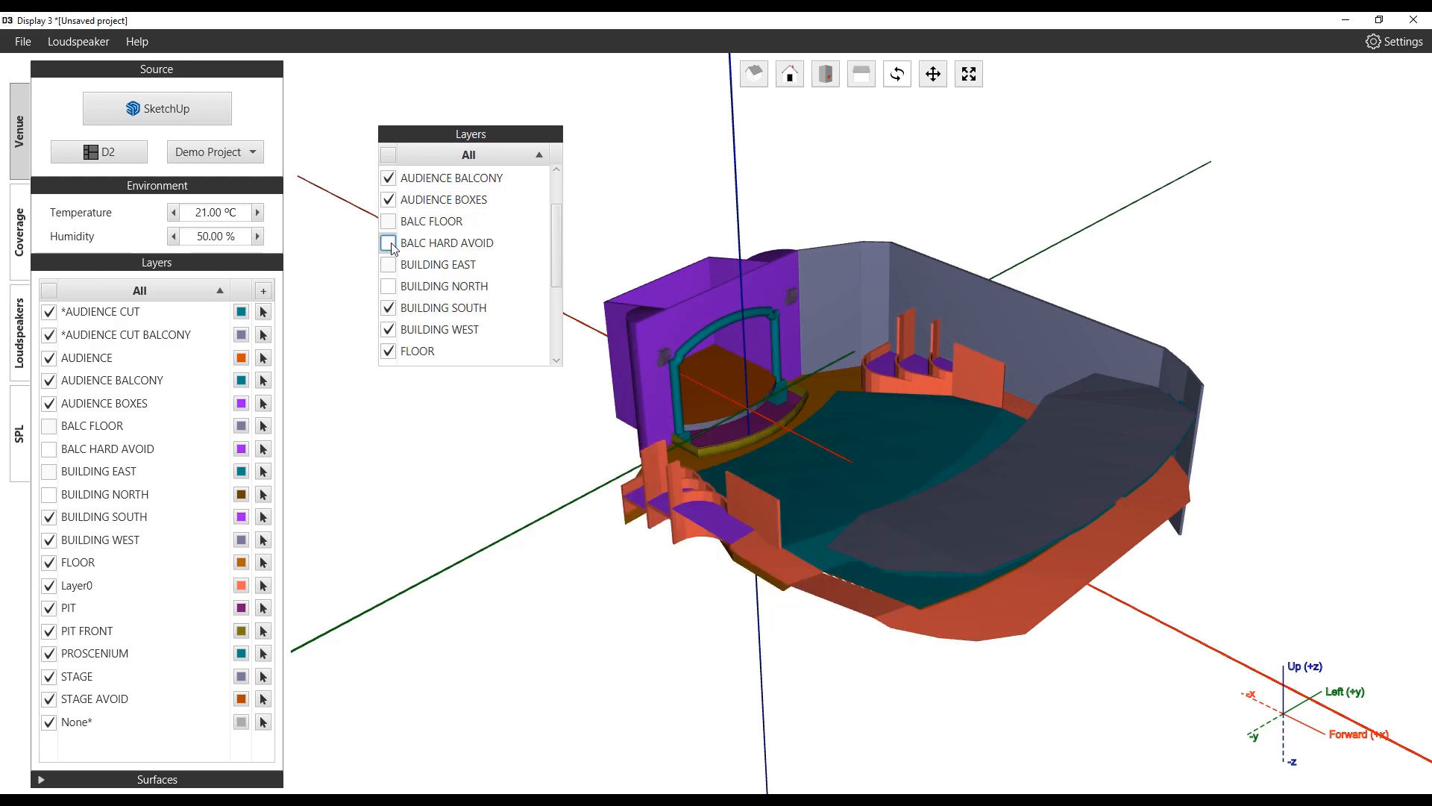
pyautogui.click(16, 228)
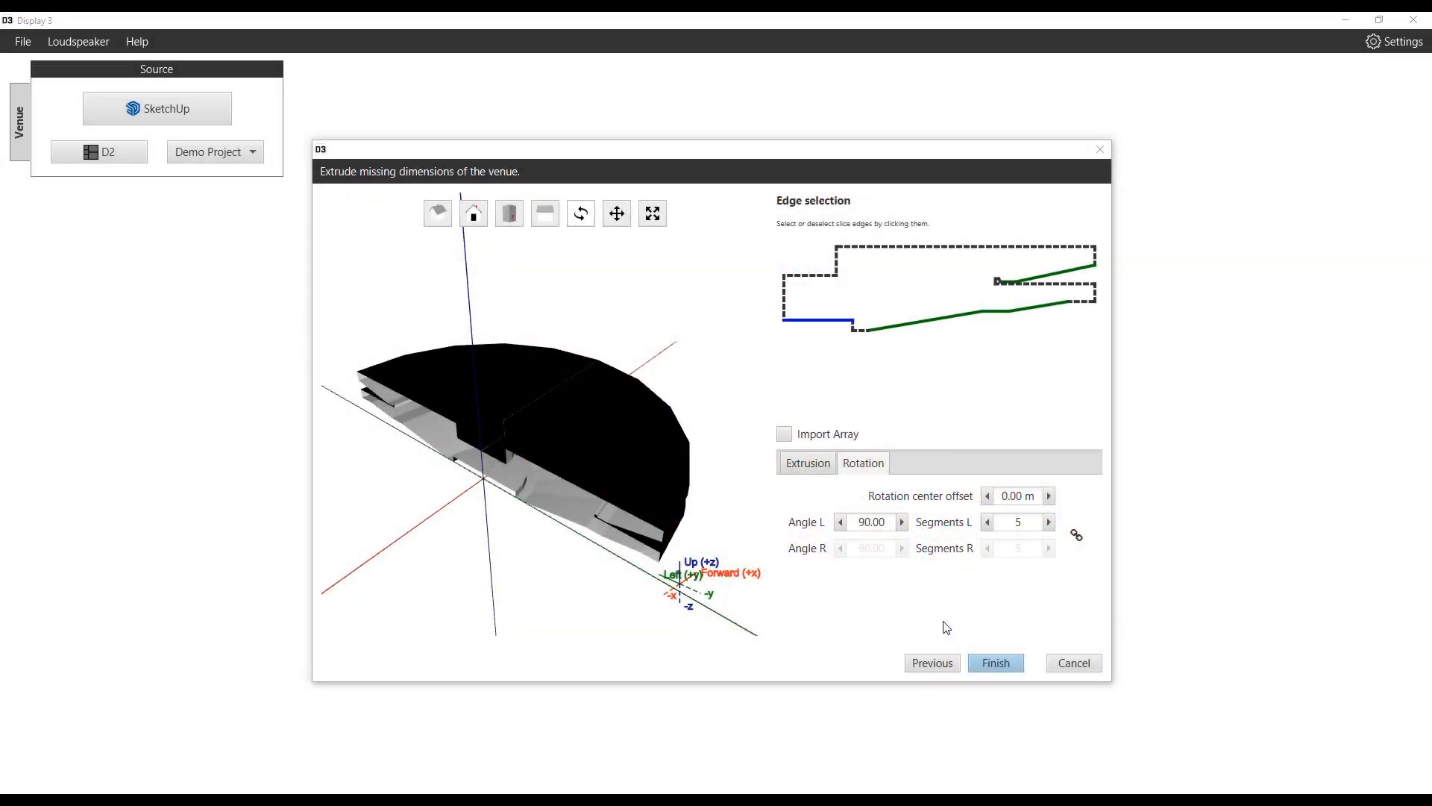
# Step: Finish the D2 extrusion and orbit to view the curved two-tiered roof slabs
pyautogui.click(994, 662)
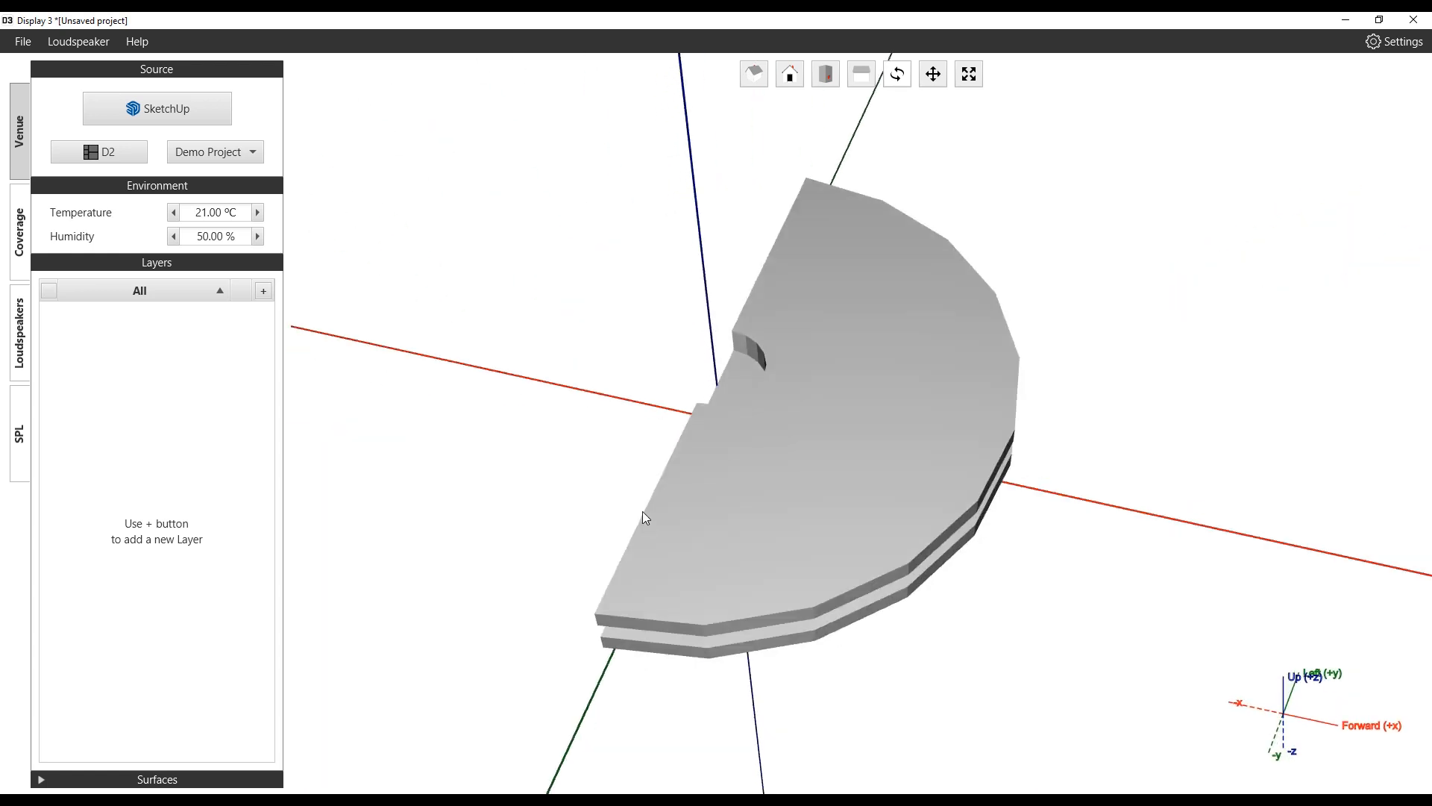
pyautogui.moveTo(644, 518); pyautogui.dragTo(501, 378)
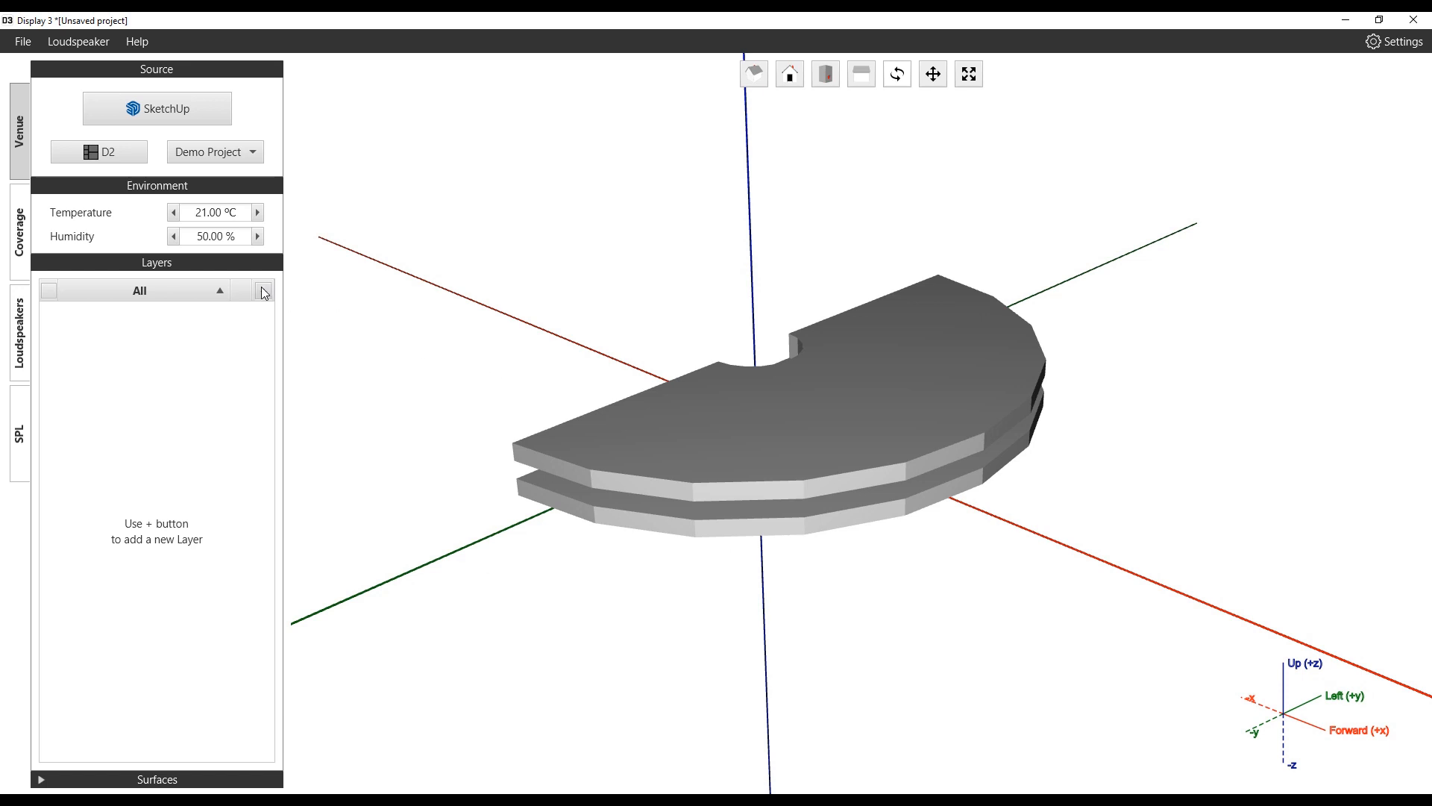
# Step: Add a new layer and name it 'Roof'
pyautogui.click(263, 290)
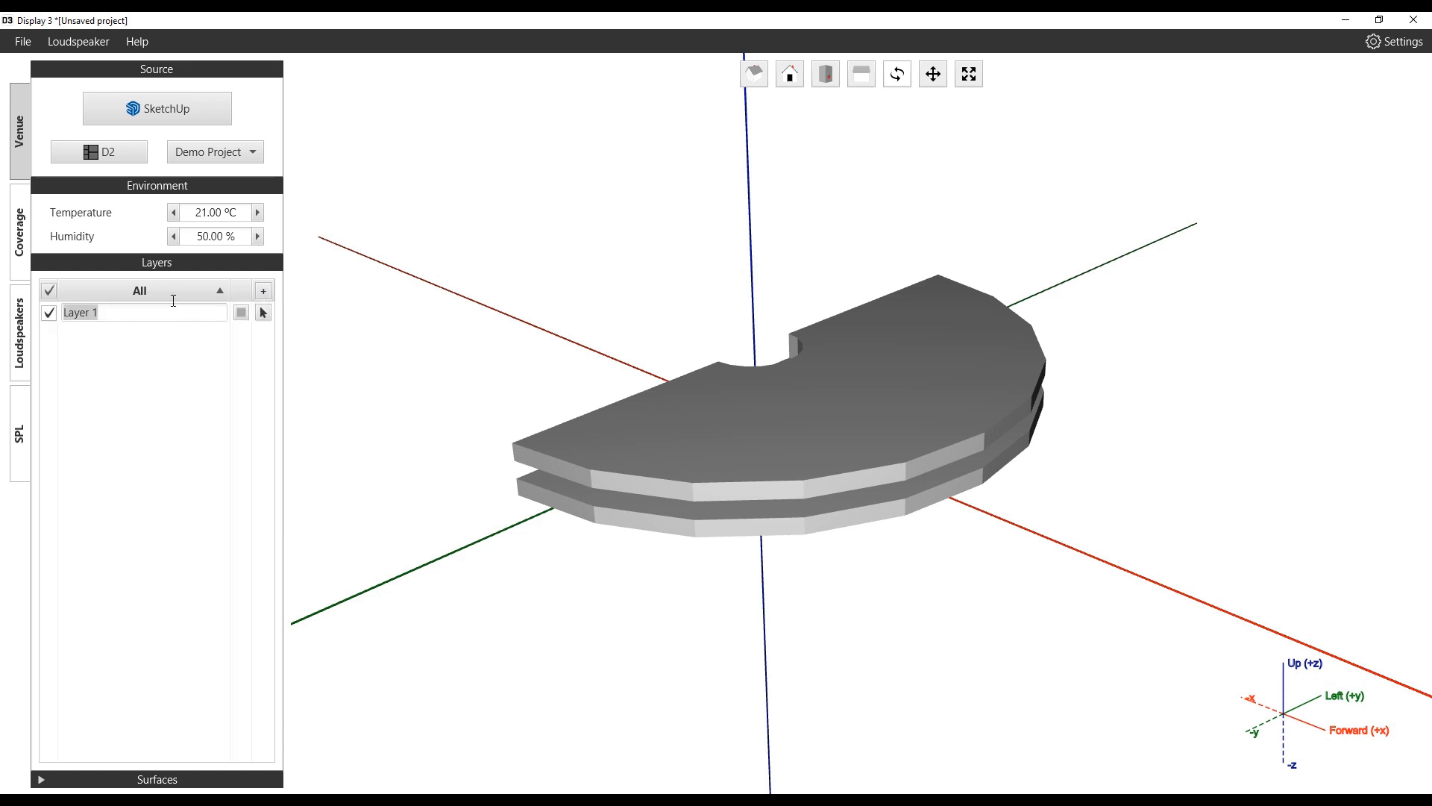
pyautogui.write('R')
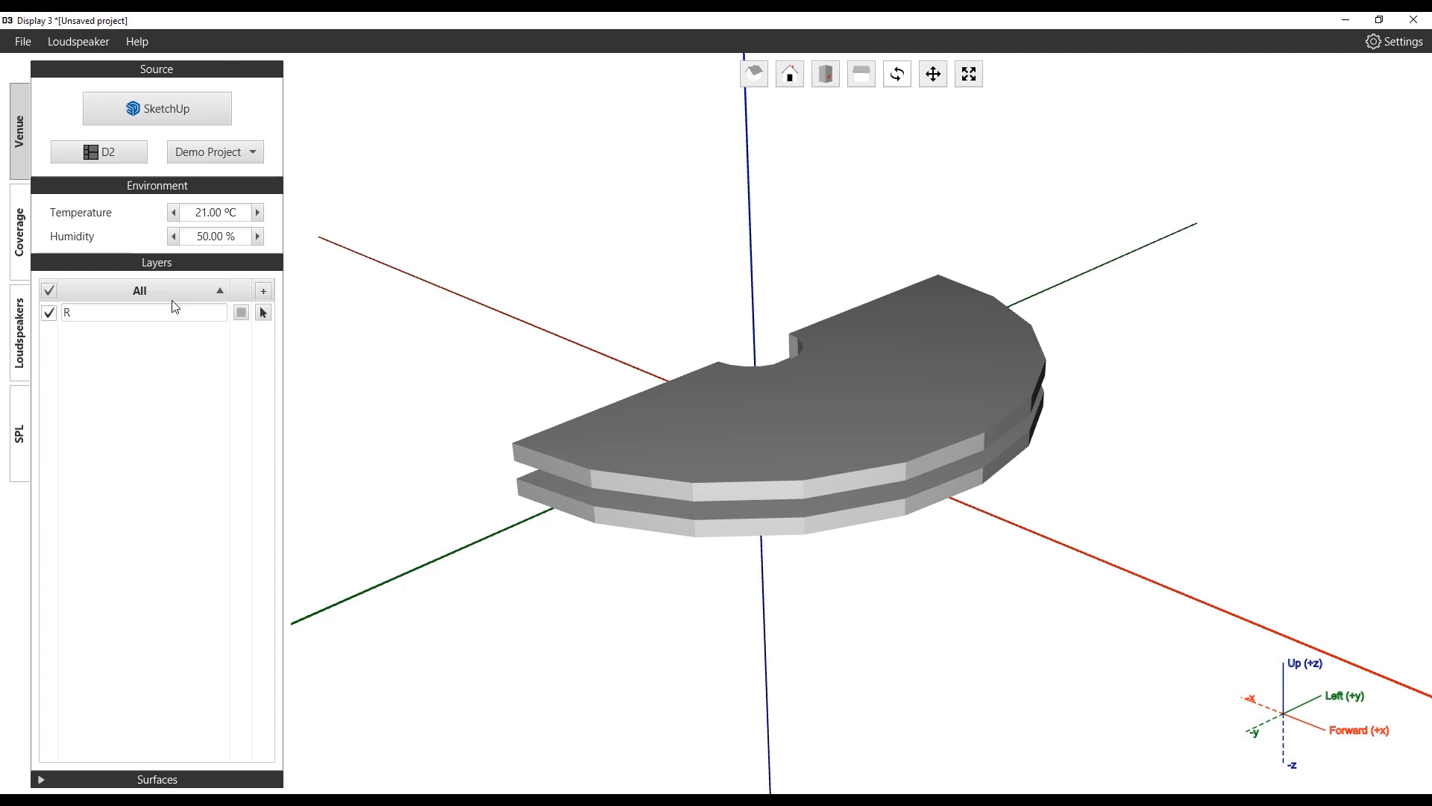
pyautogui.write('oof')
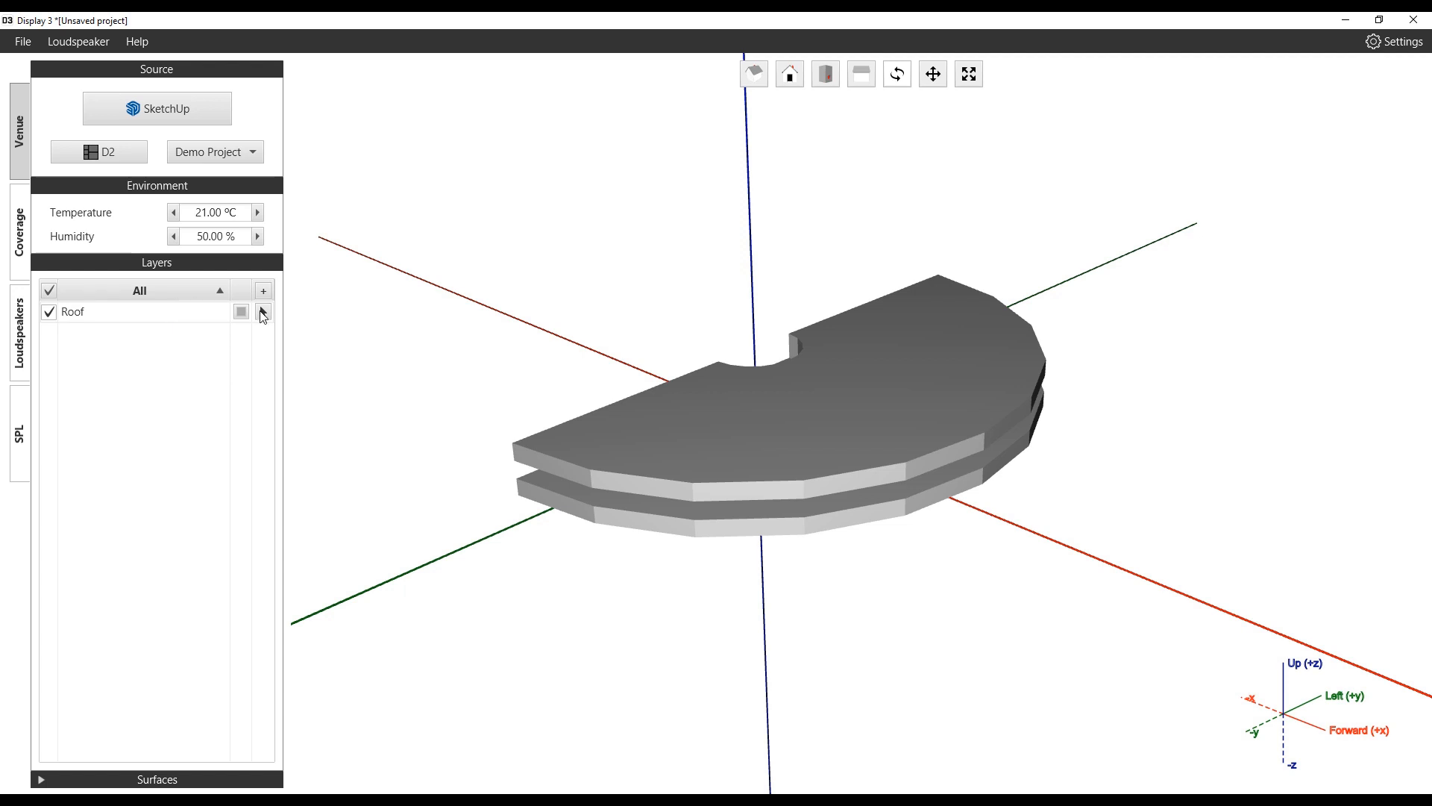
pyautogui.moveTo(287, 318)
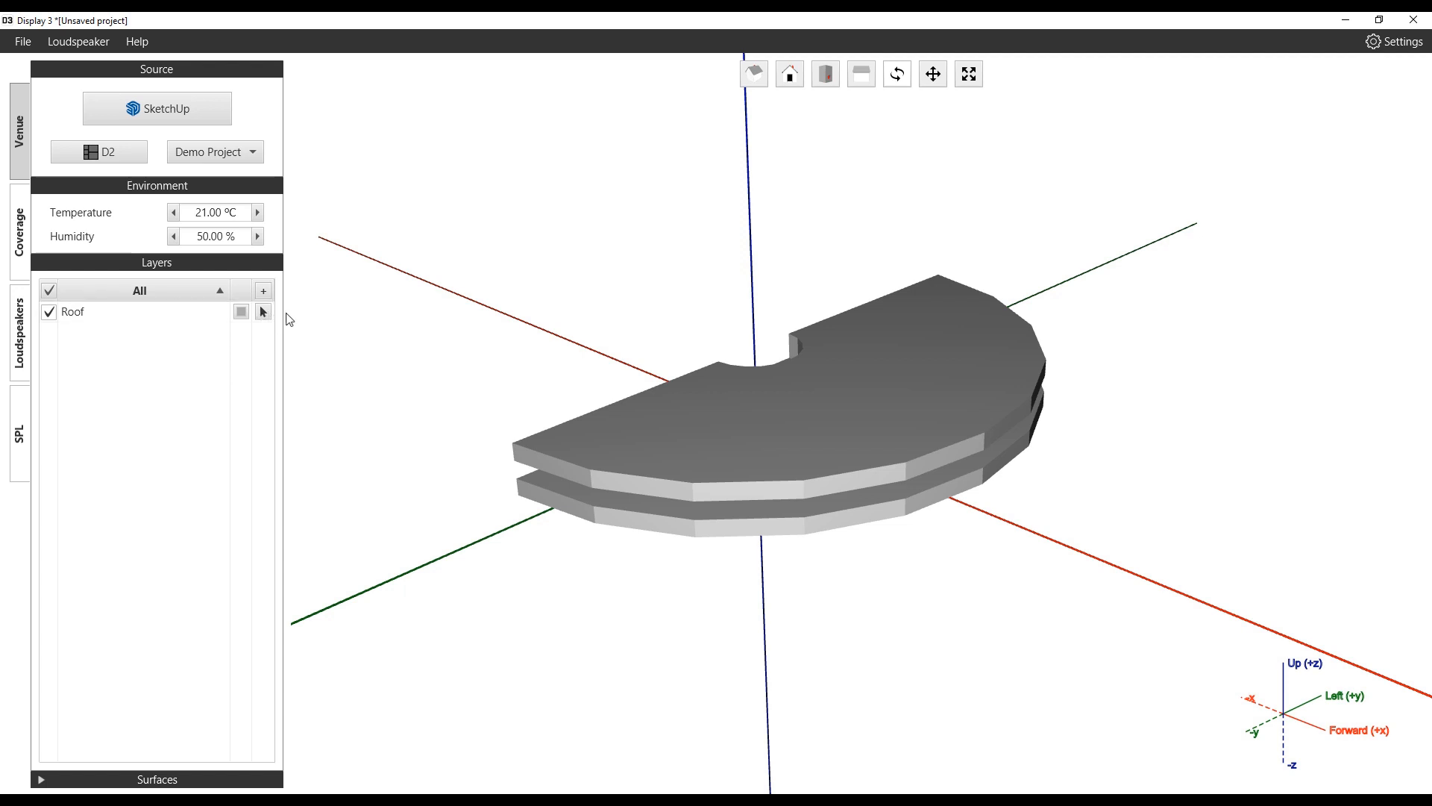
# Step: Assign the upper curved slab's top surfaces to the Roof layer
pyautogui.click(263, 312)
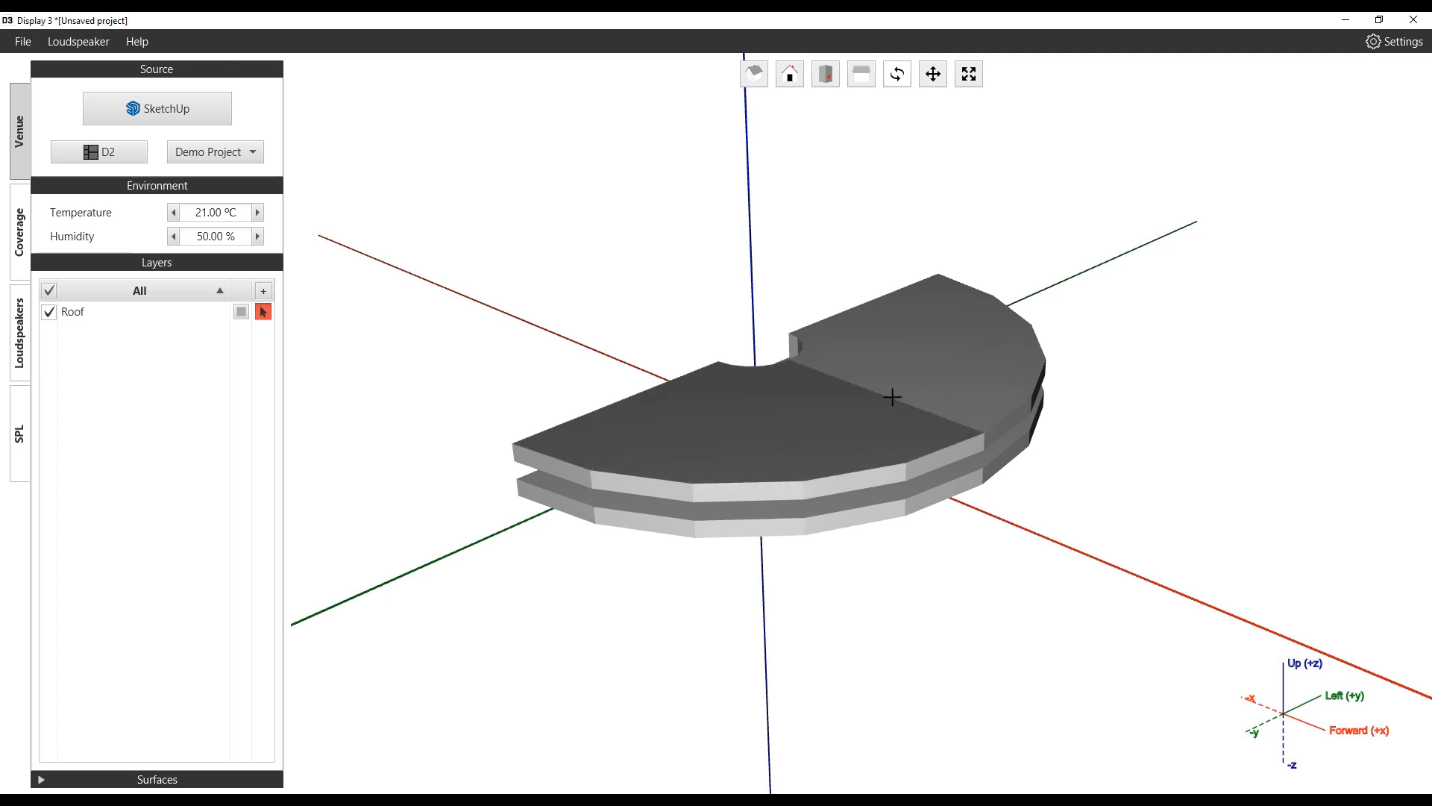
pyautogui.moveTo(893, 397); pyautogui.dragTo(941, 318)
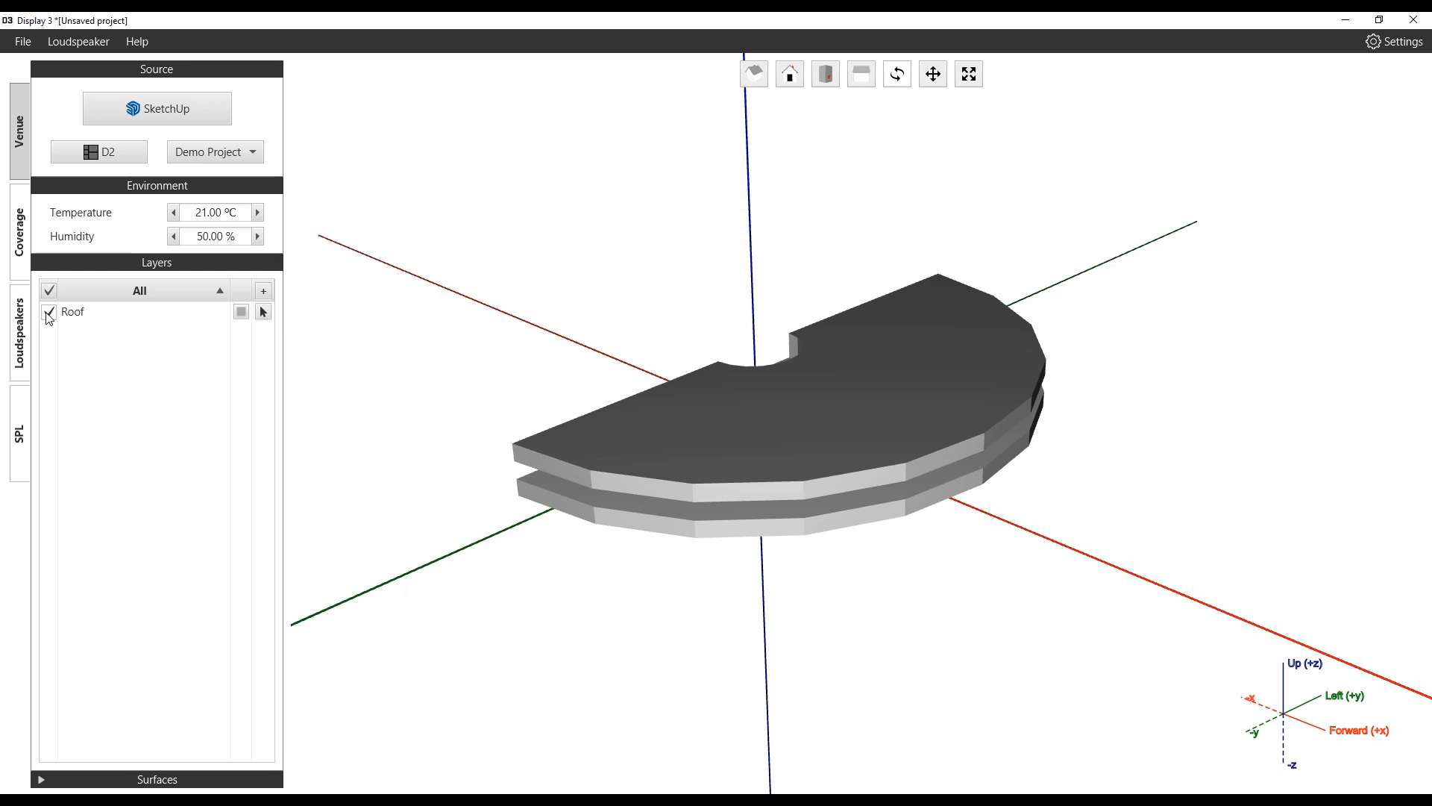
# Step: Toggle the Roof layer off and on, then pick a colour for it
pyautogui.click(49, 311)
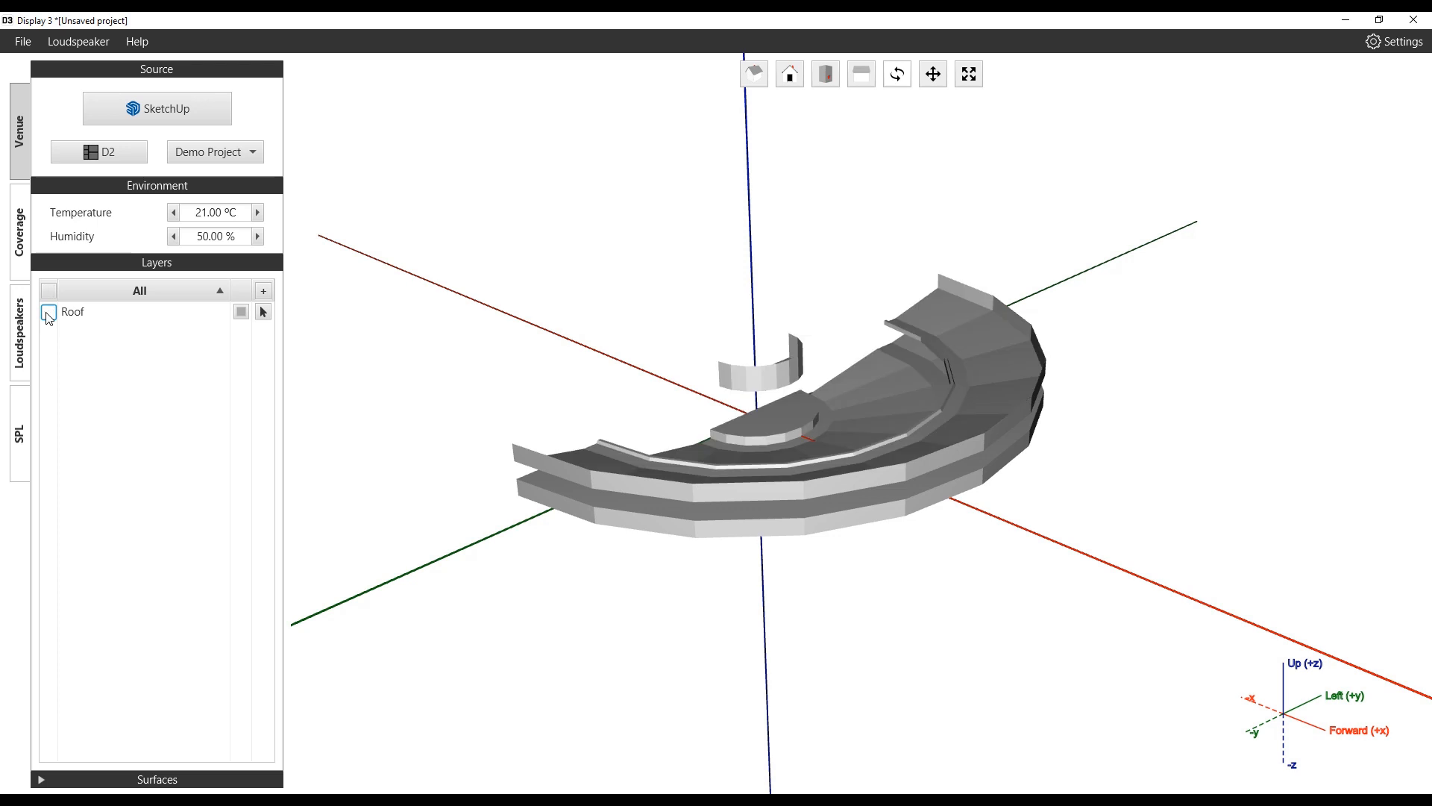
pyautogui.click(48, 313)
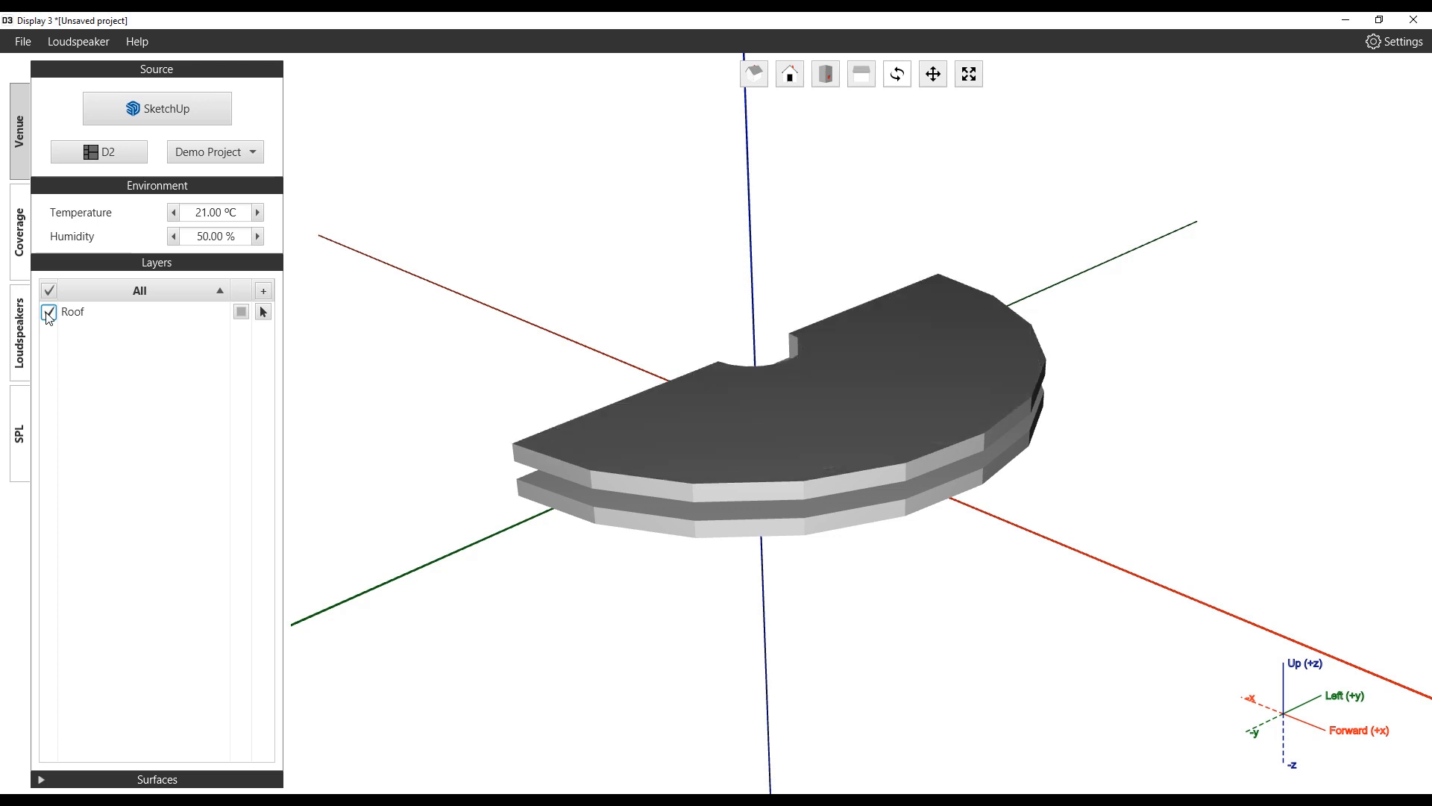
pyautogui.click(242, 312)
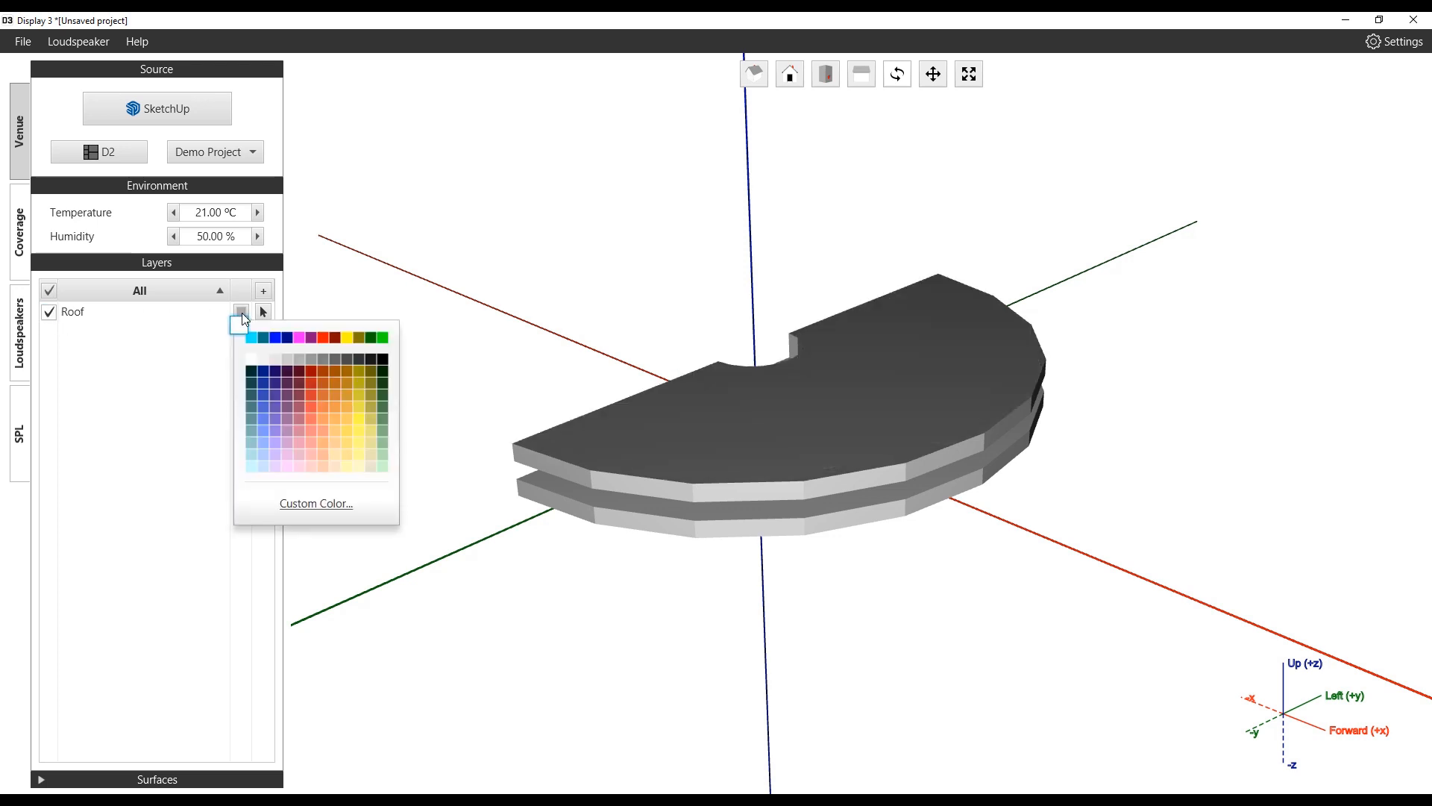
pyautogui.click(363, 337)
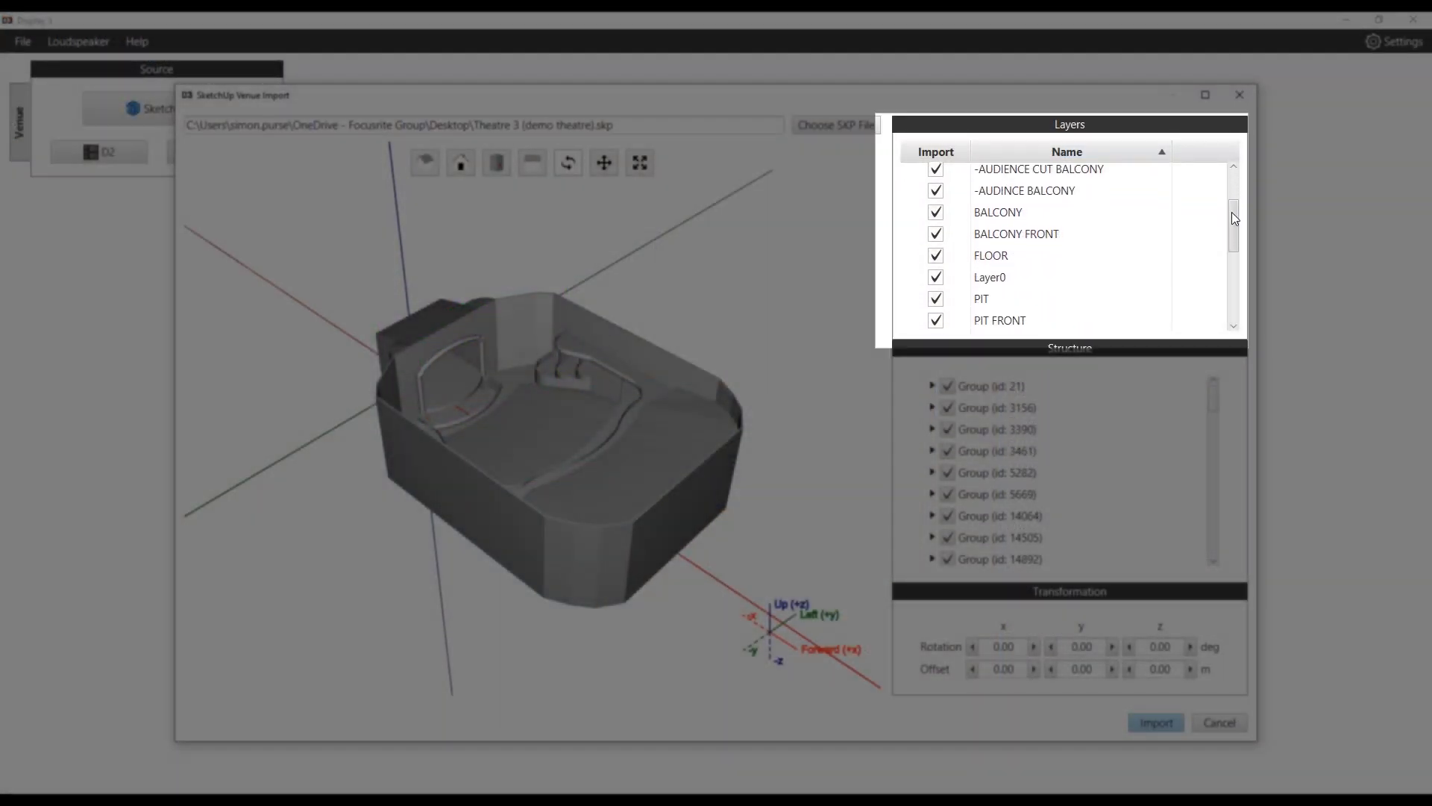
# Step: Import the demo theatre SketchUp model with all layers ticked
pyautogui.scroll(-3)
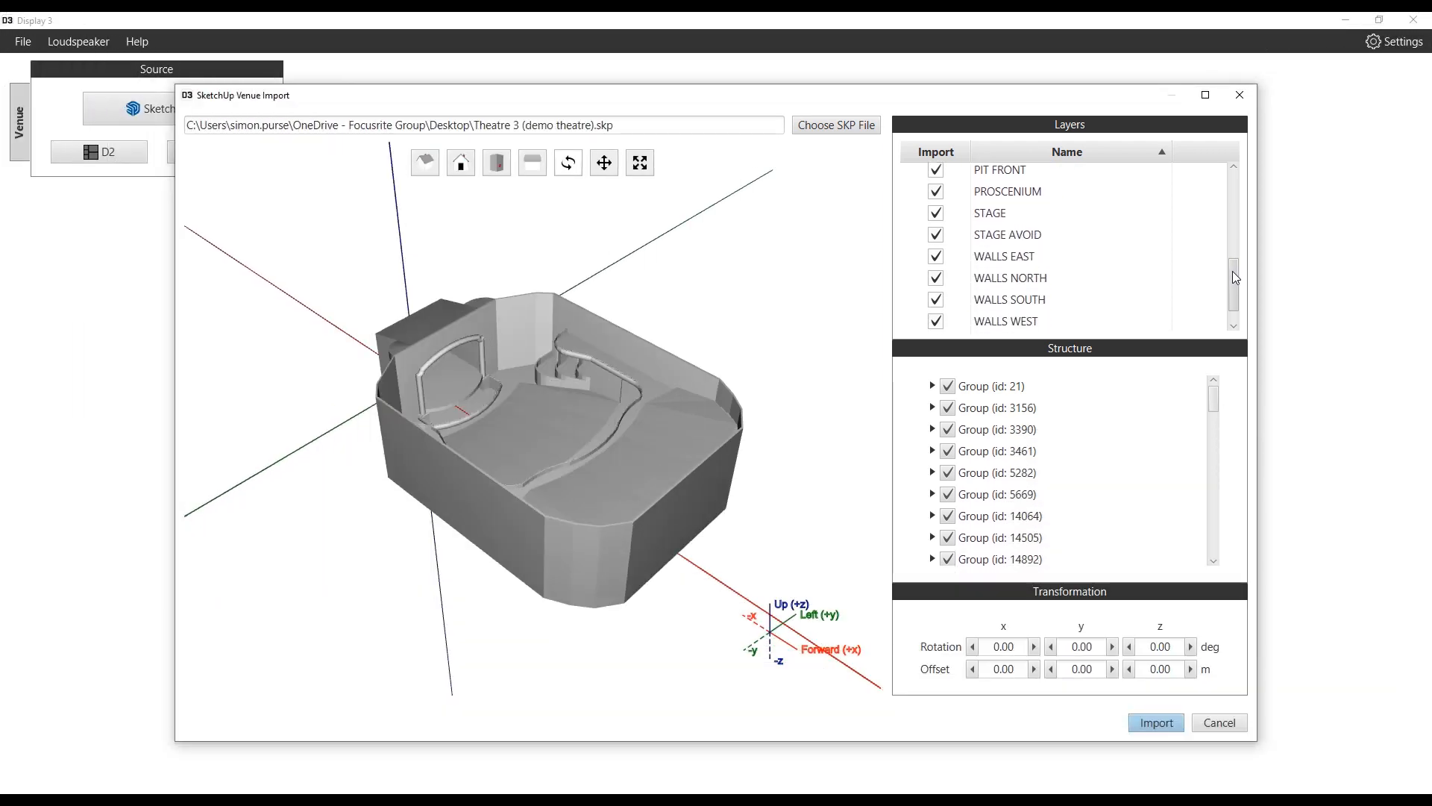
pyautogui.click(1154, 721)
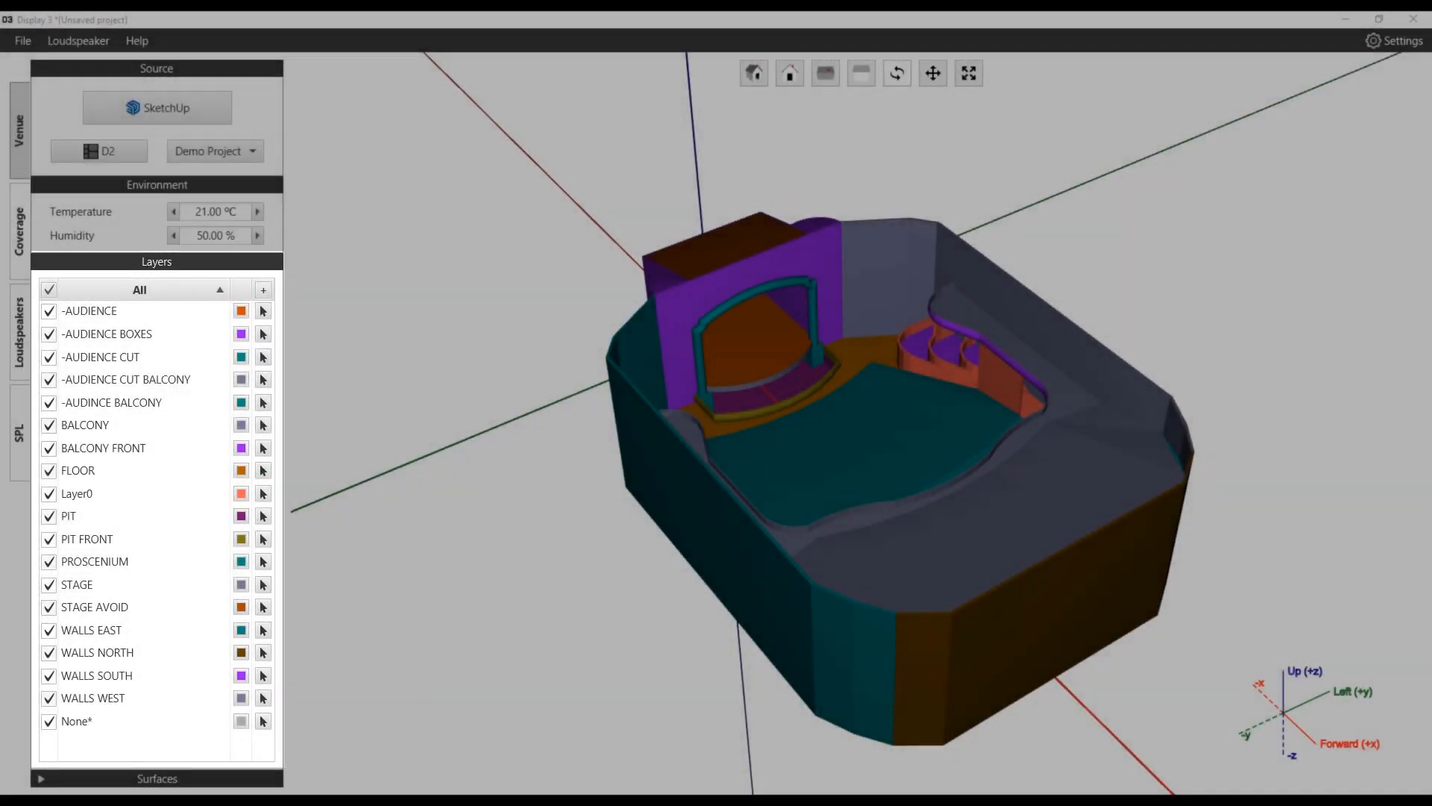